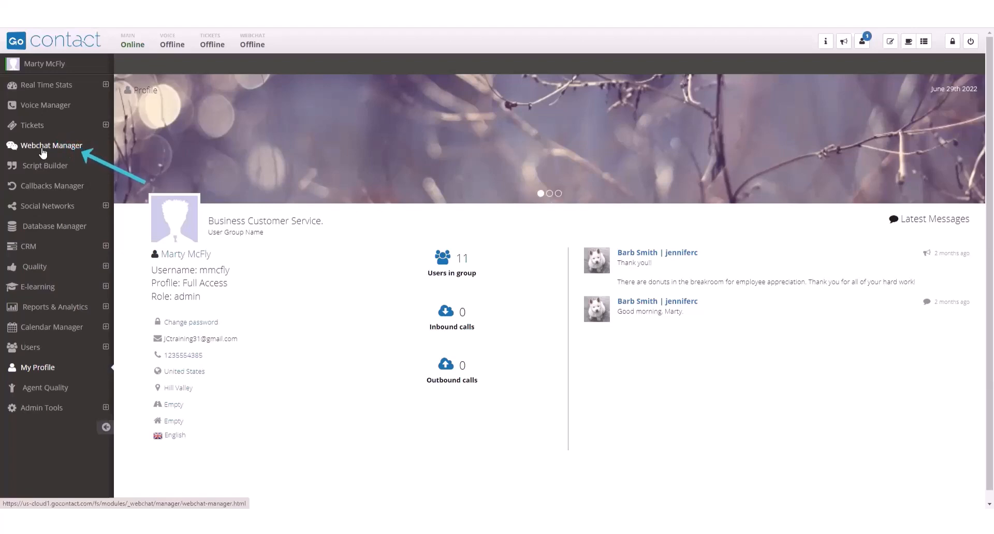
Step: Go to the WebChat Manager from the left sidebar
click(50, 145)
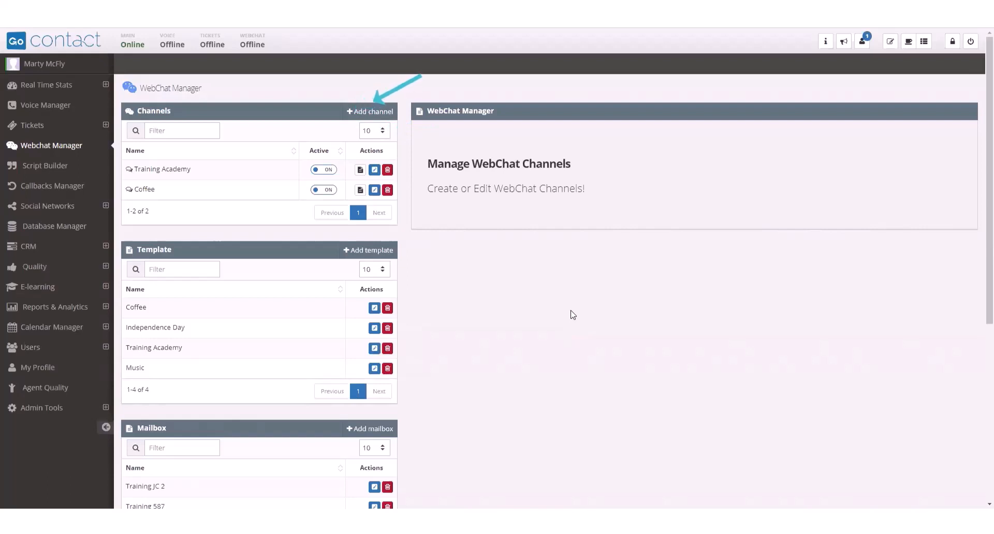
mouse_move(502, 281)
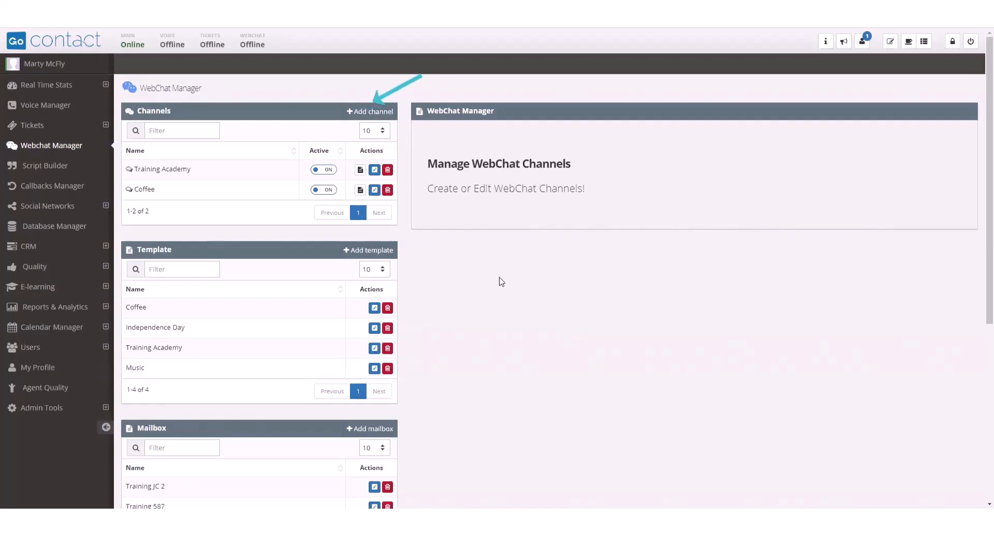
mouse_move(379, 115)
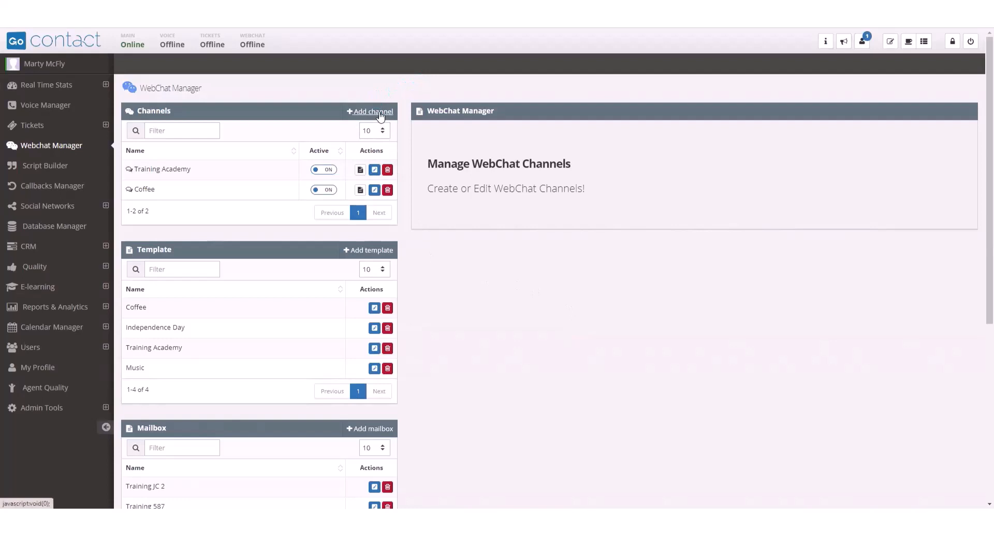
Step: Begin adding a new channel from the Channels panel
click(371, 112)
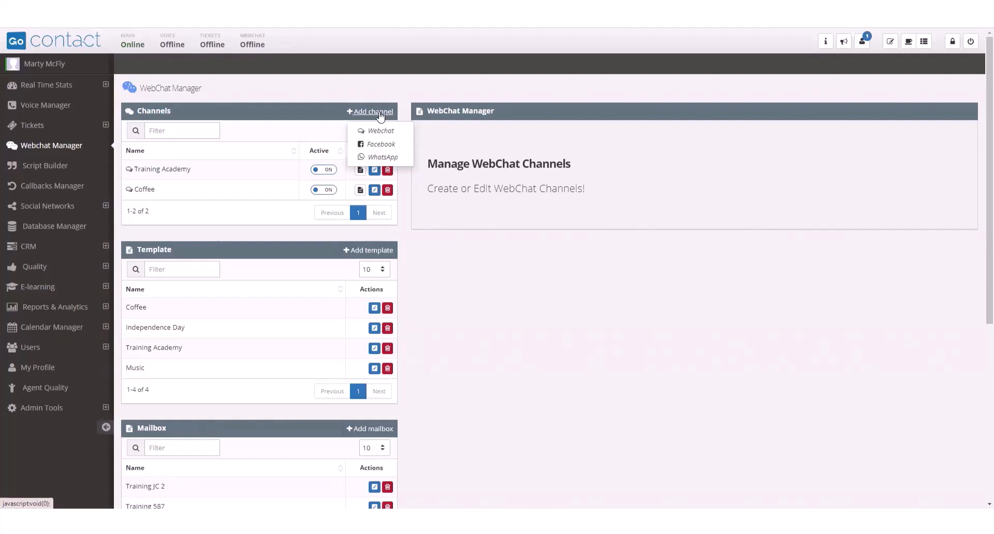
click(381, 130)
text(www.gogontact.com)
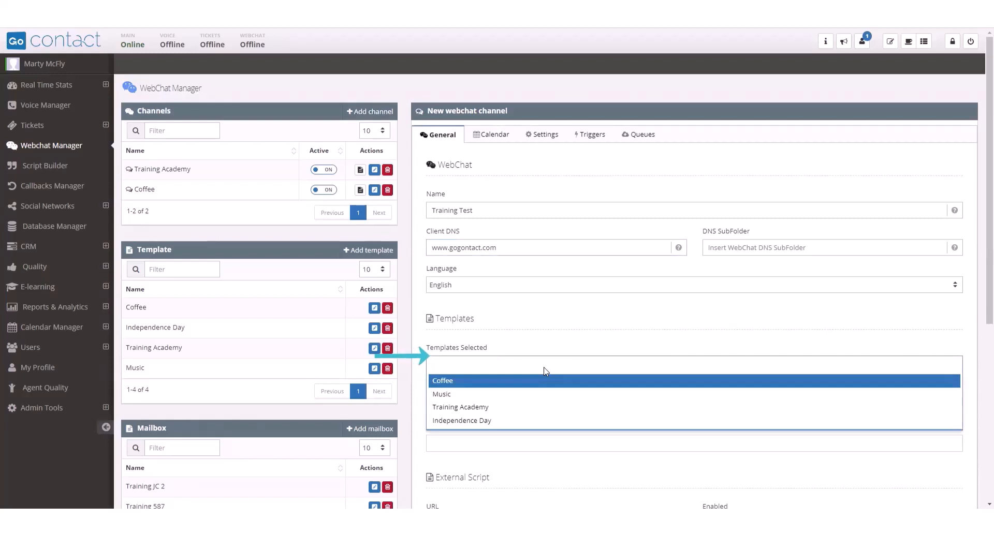
Step: Select the Coffee, Training Academy and Independence Day templates for the channel
click(442, 381)
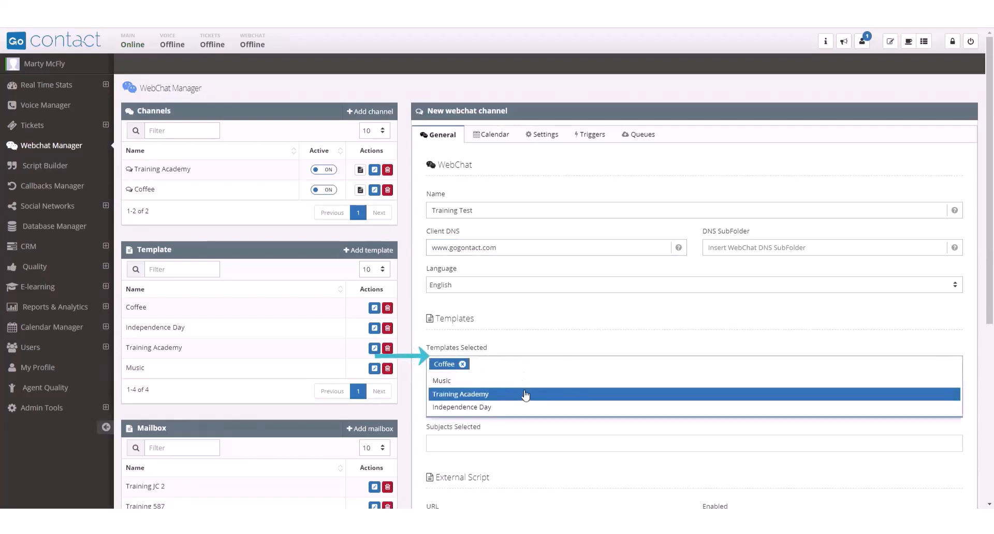
click(460, 393)
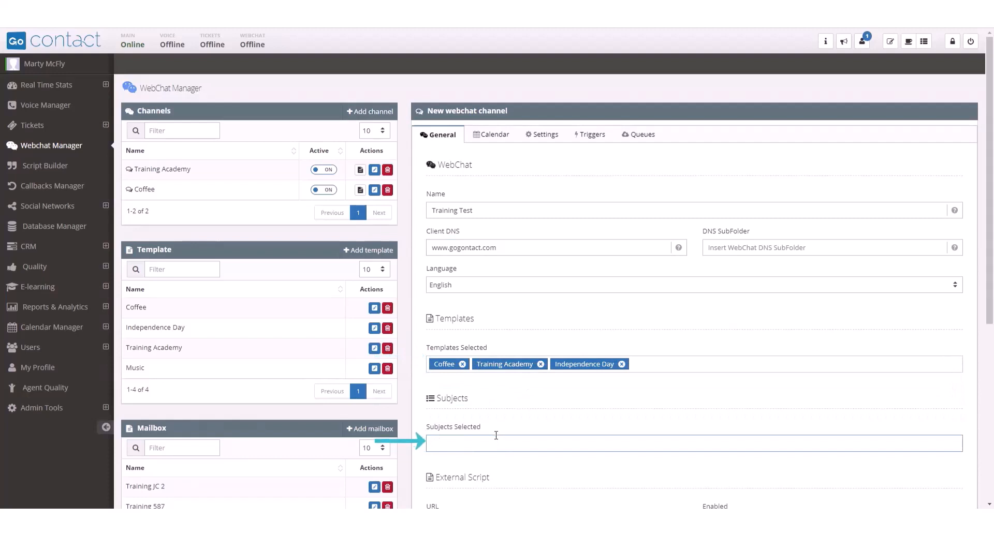
click(701, 442)
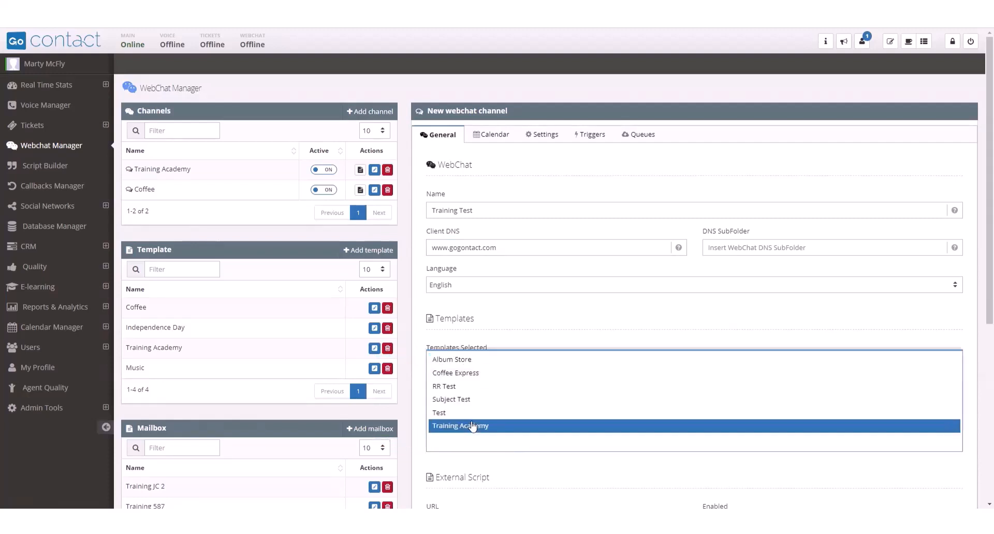